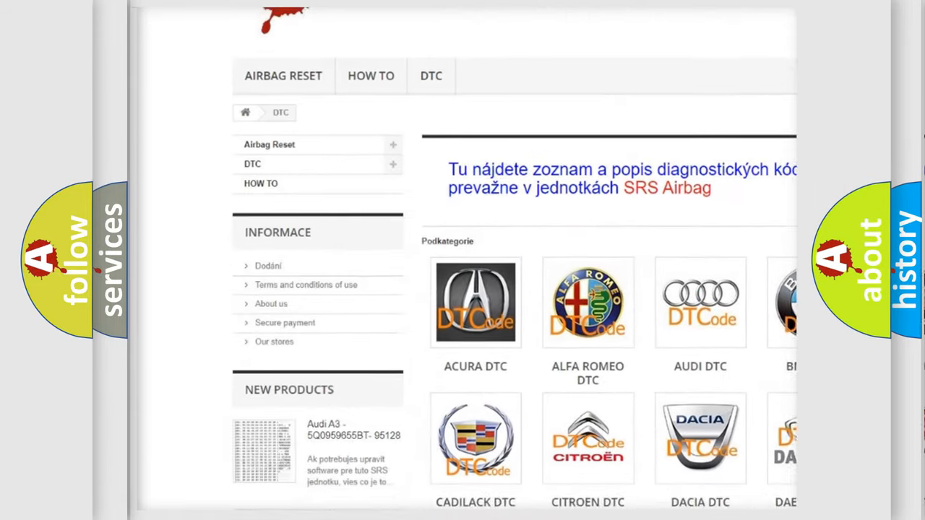
{"action": "scroll", "scroll_direction": "down", "scroll_amount": 3}
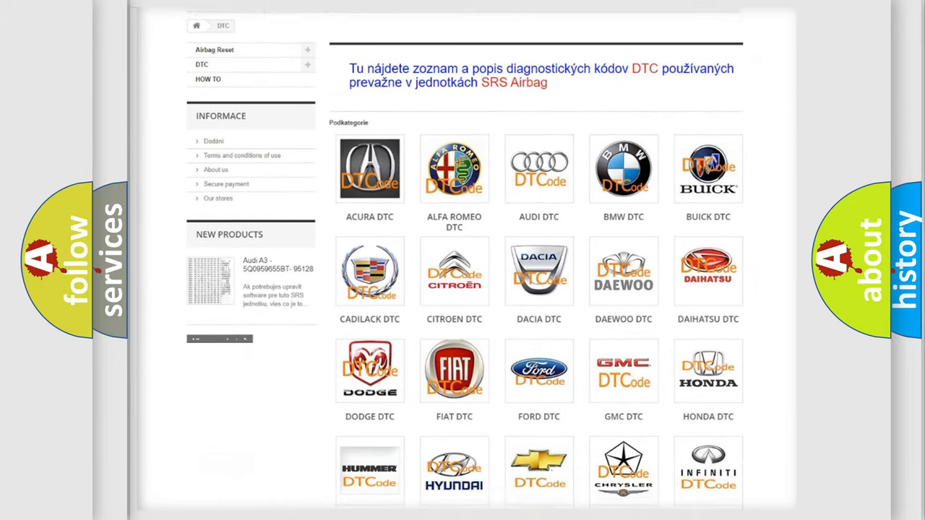
{"action": "scroll", "scroll_direction": "down", "scroll_amount": 3}
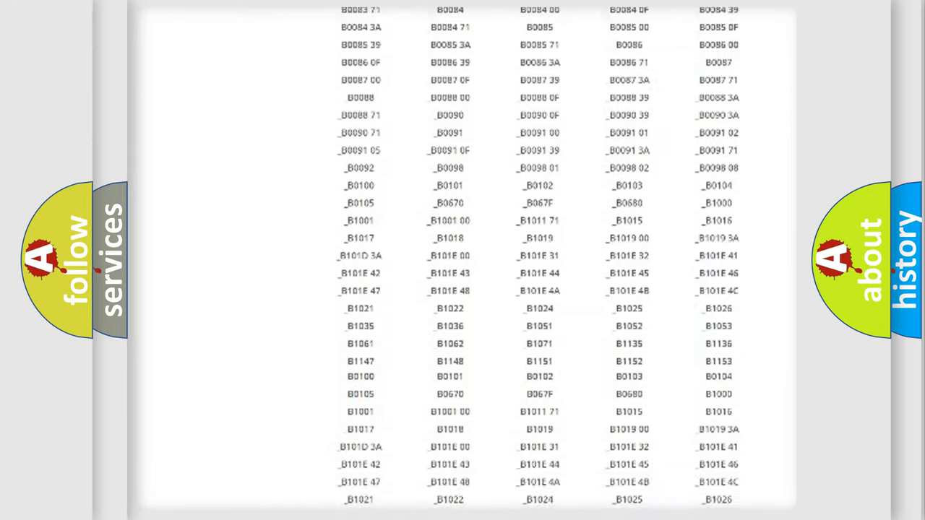
{"action": "scroll", "scroll_direction": "down", "scroll_amount": 3}
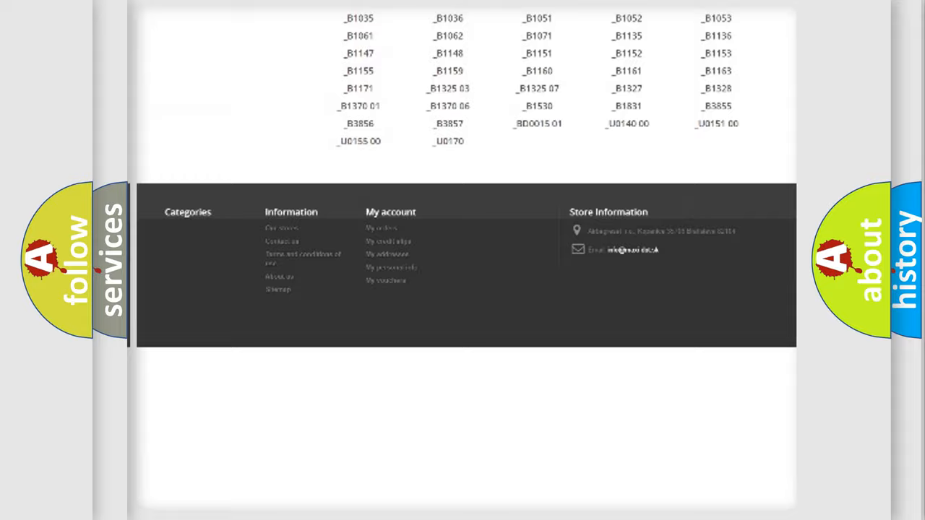